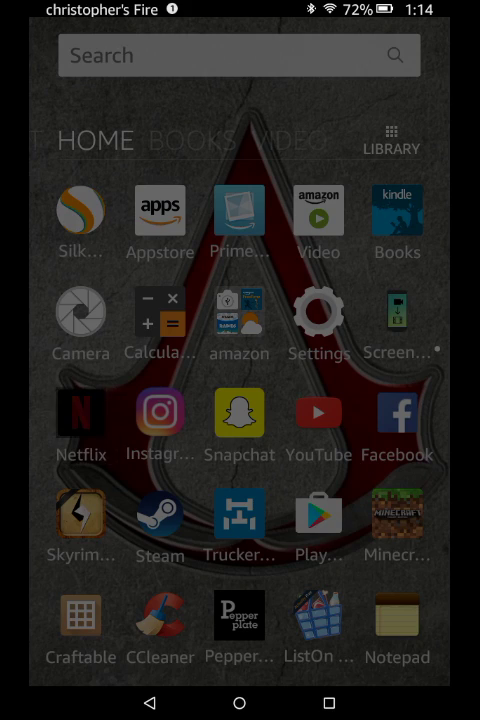
- Launch Netflix and load its home page with Trollhunters and Watch It Again rows
click(80, 413)
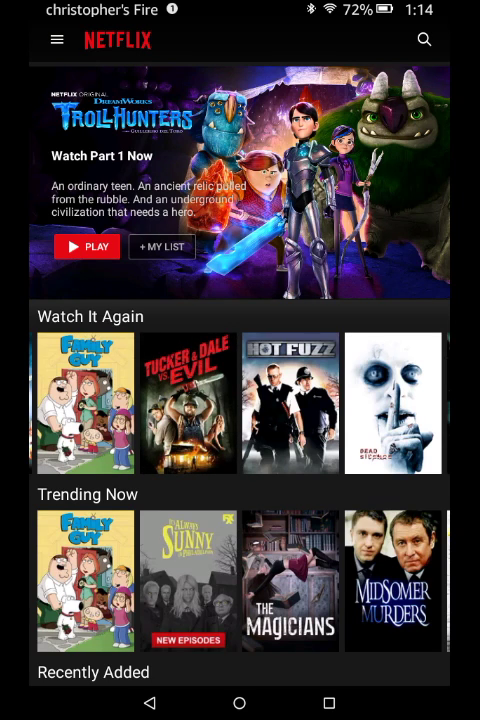
click(187, 403)
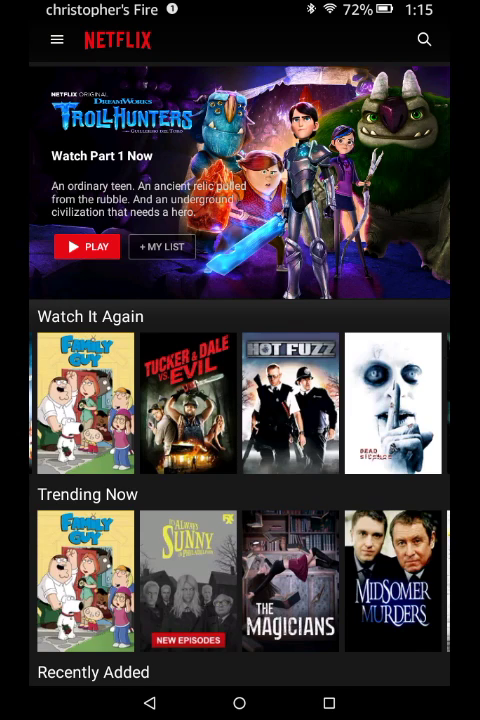
- Switch from Netflix to Instagram and scroll up and down through the photo feed
click(239, 703)
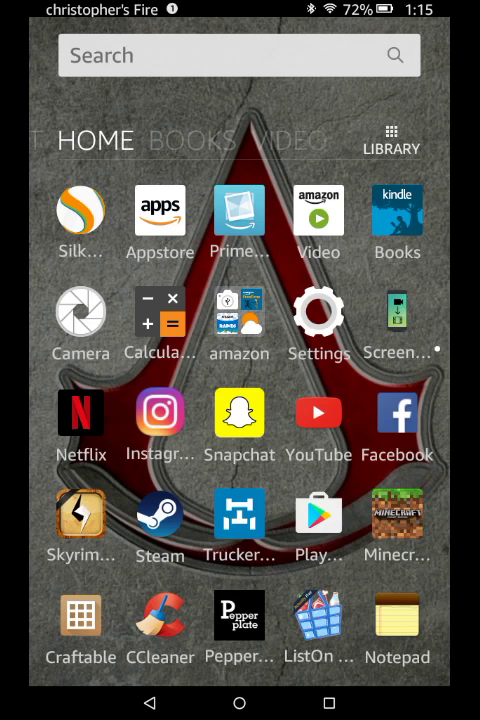
click(160, 413)
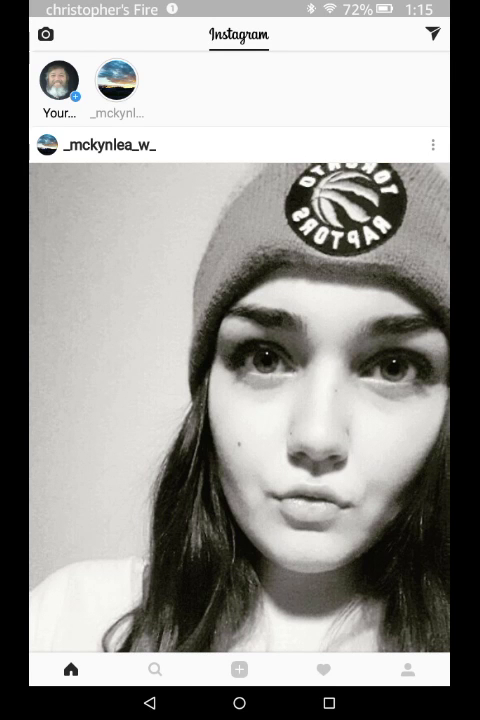
scroll(down, 3)
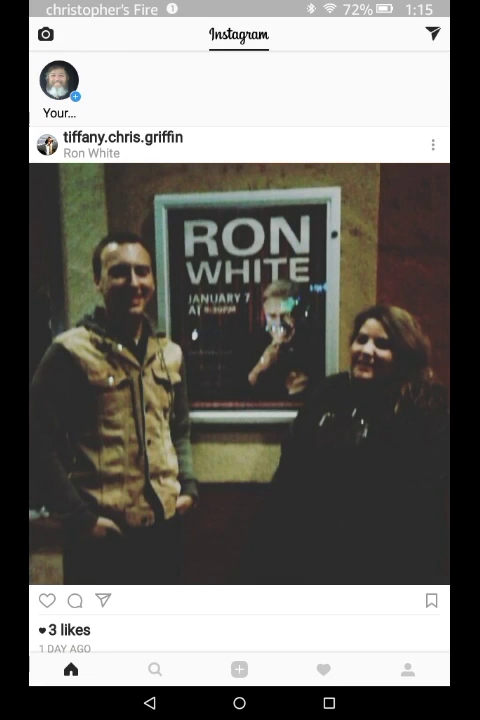
scroll(down, 3)
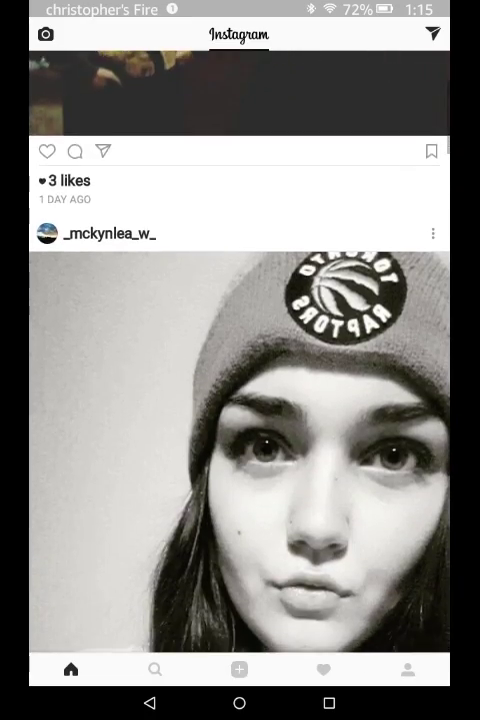
scroll(up, 3)
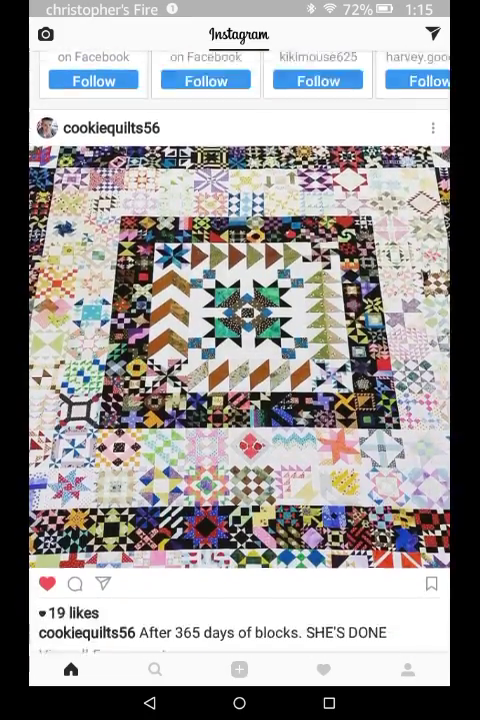
scroll(up, 3)
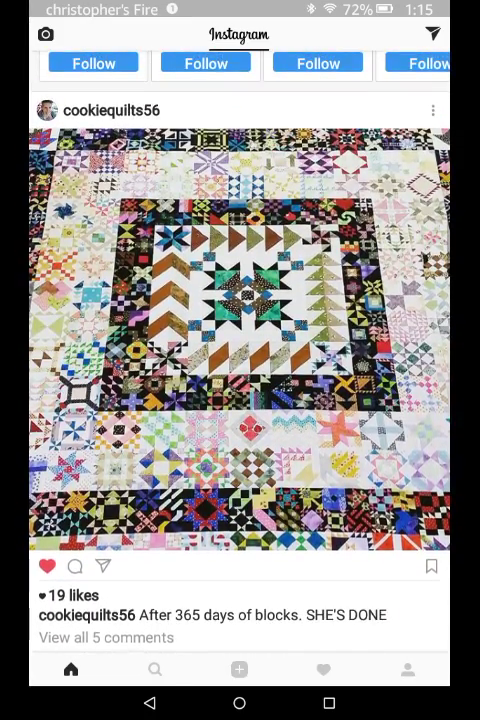
scroll(down, 3)
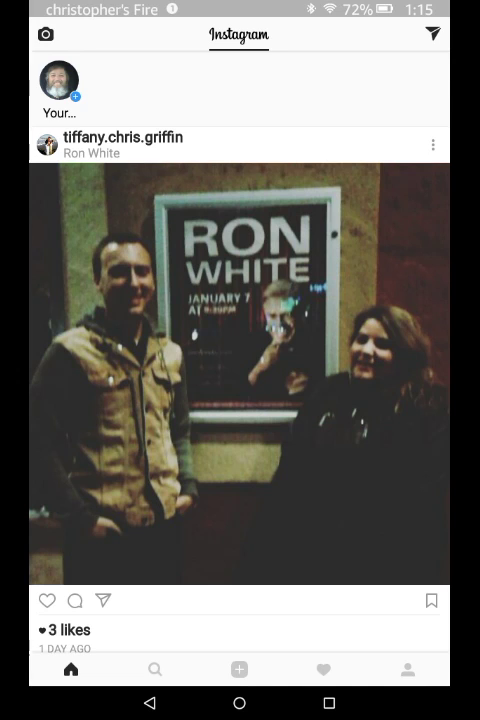
scroll(down, 3)
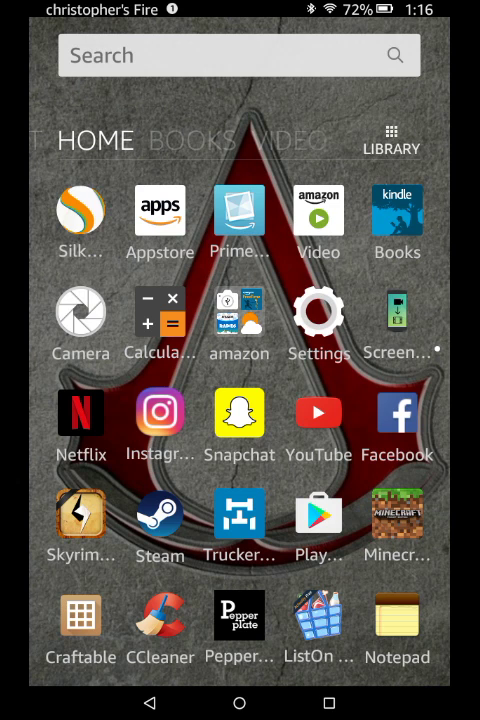
click(239, 413)
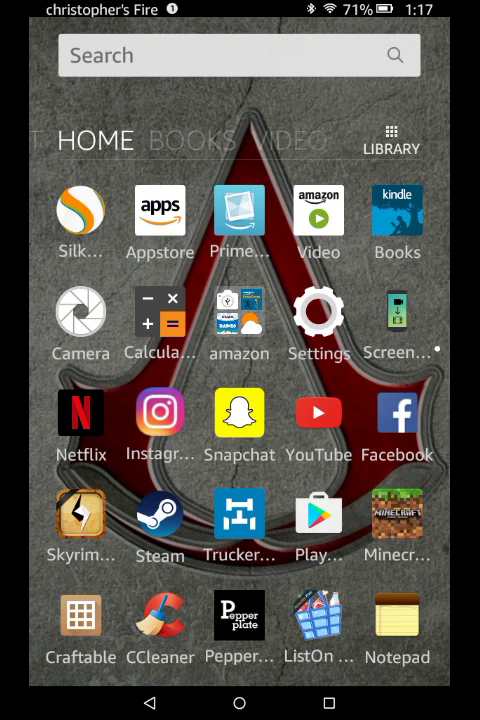
- Launch YouTube, browse the Home feed, and start the Dolby Atmos laptop video
click(318, 412)
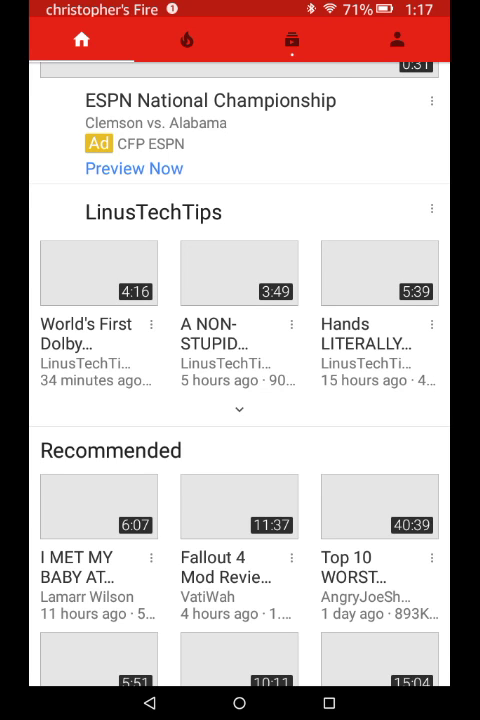
scroll(up, 3)
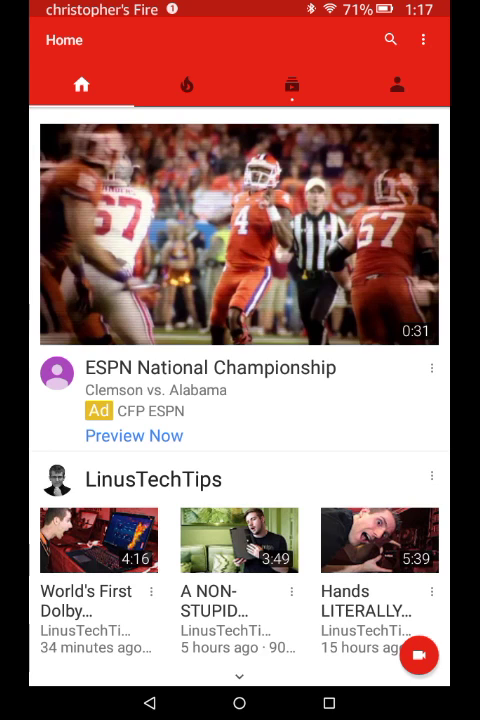
click(98, 540)
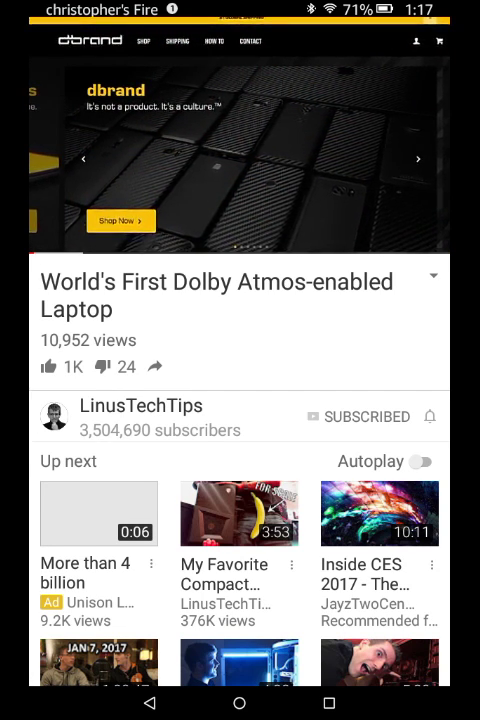
- Shrink the Dolby Atmos laptop video into a mini player over the home feed
click(240, 150)
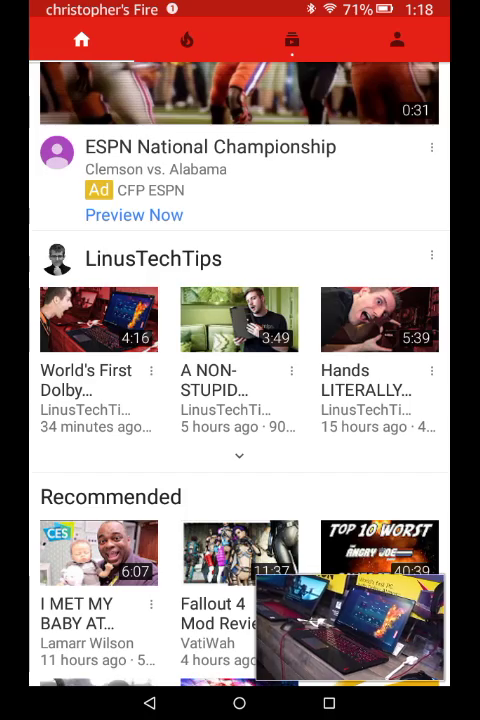
- Scroll the YouTube feed, expand the laptop video full size, then go home
scroll(down, 3)
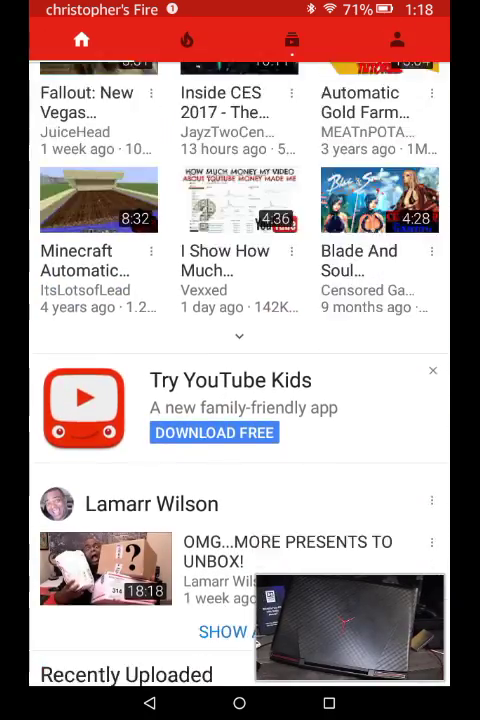
scroll(down, 3)
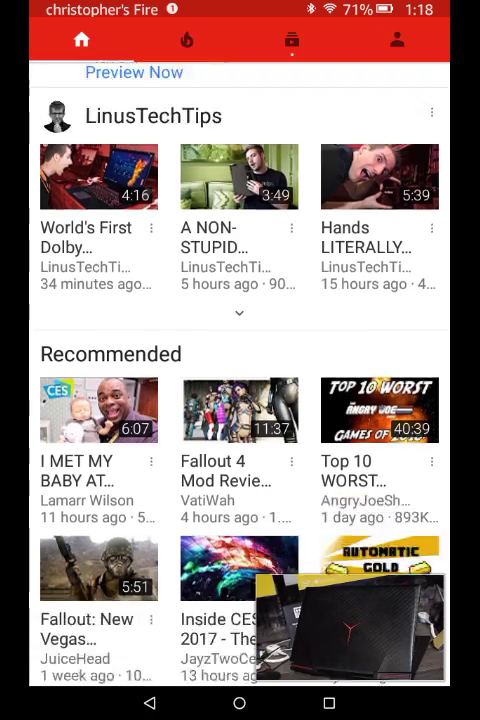
scroll(down, 3)
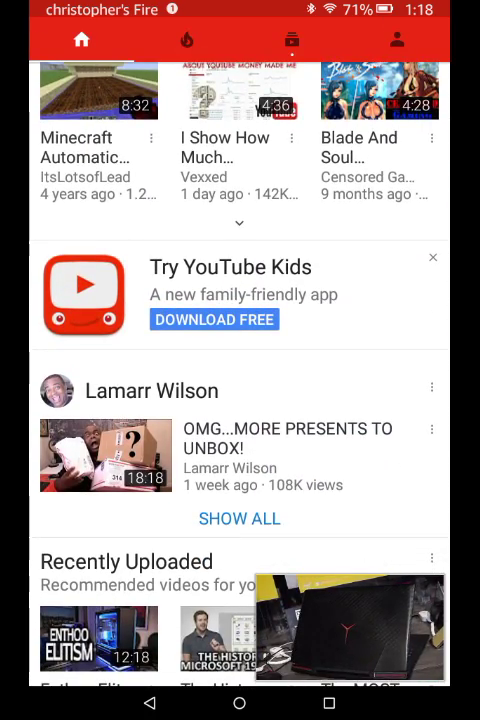
click(349, 628)
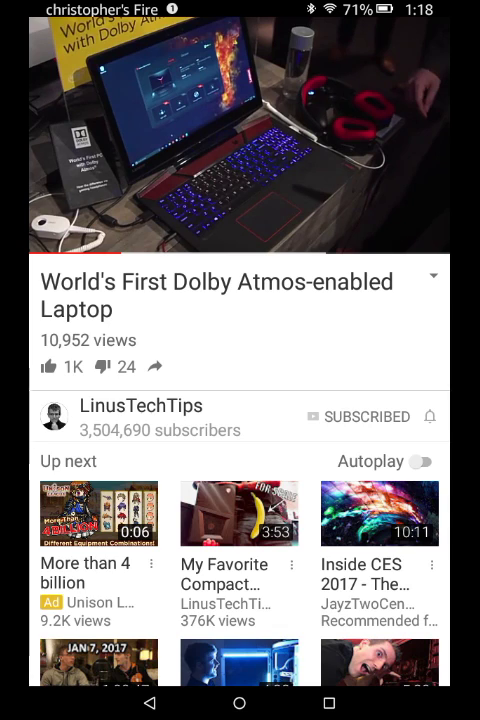
click(239, 703)
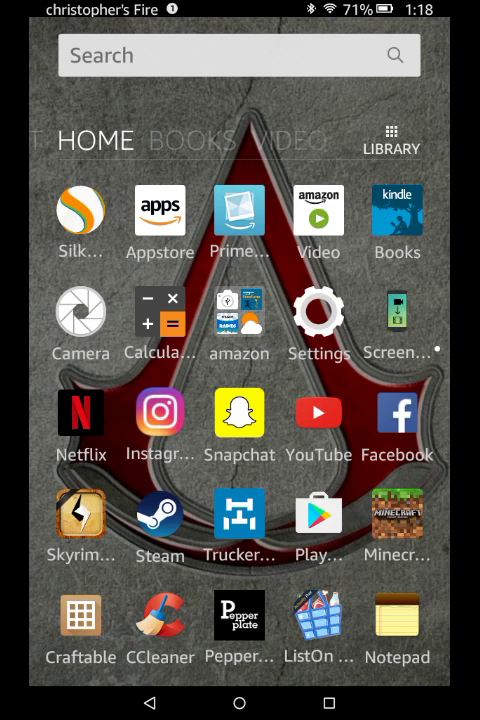
click(396, 413)
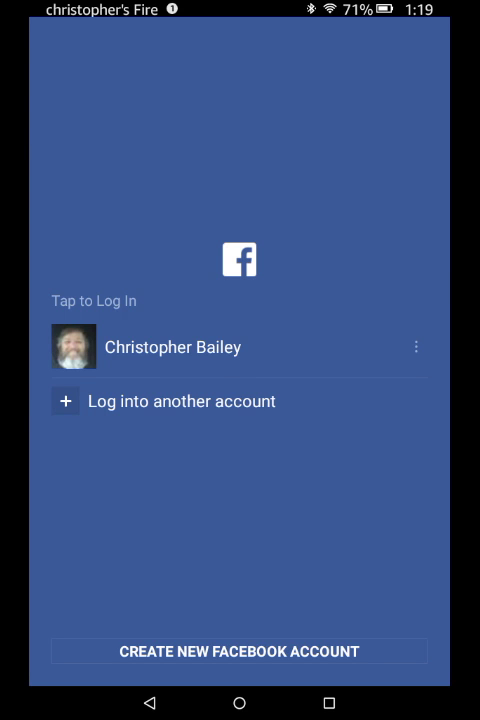
click(239, 703)
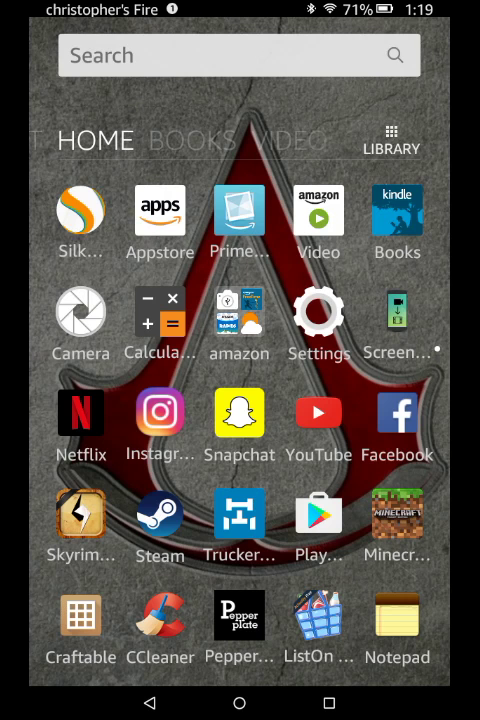
- Browse two Messenger chats, go back, and scroll the conversation list to older chats
scroll(down, 3)
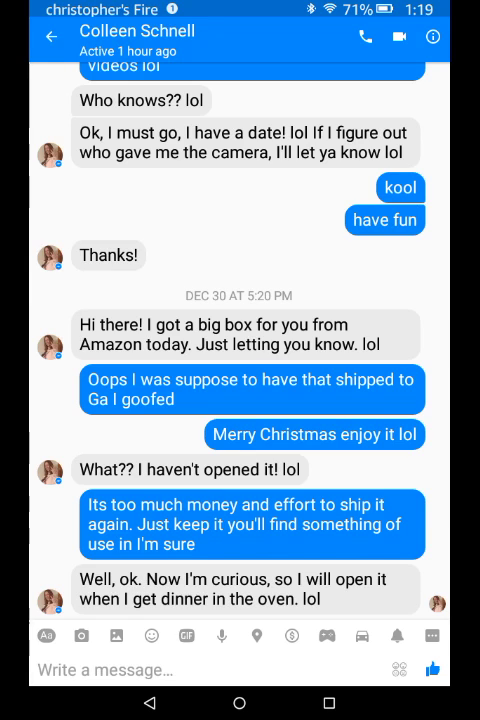
click(47, 39)
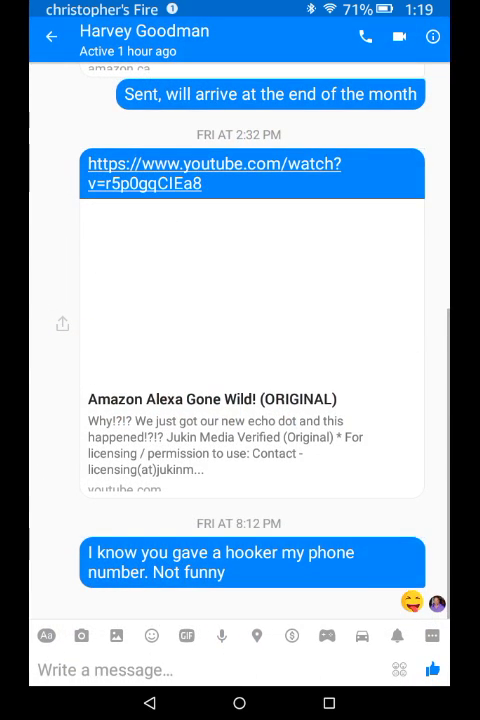
click(51, 37)
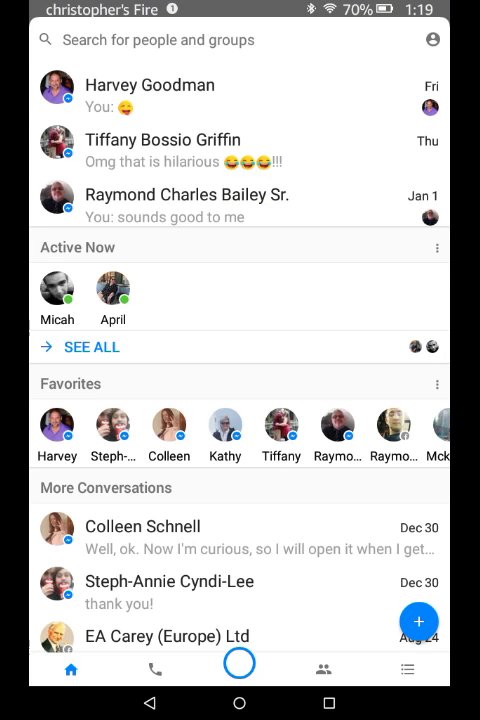
scroll(down, 3)
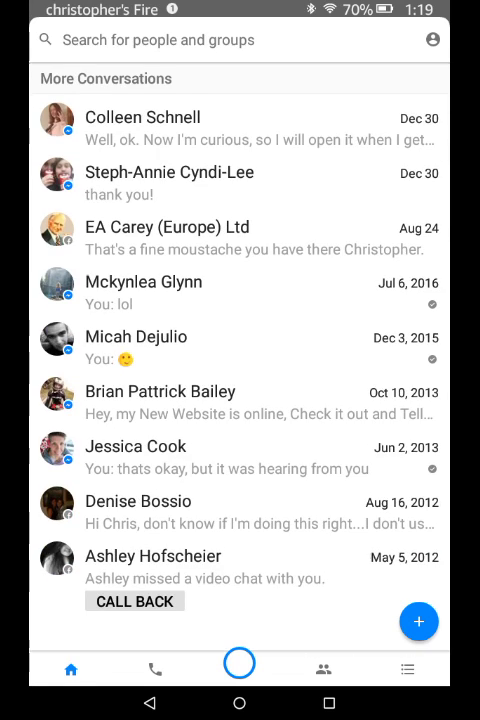